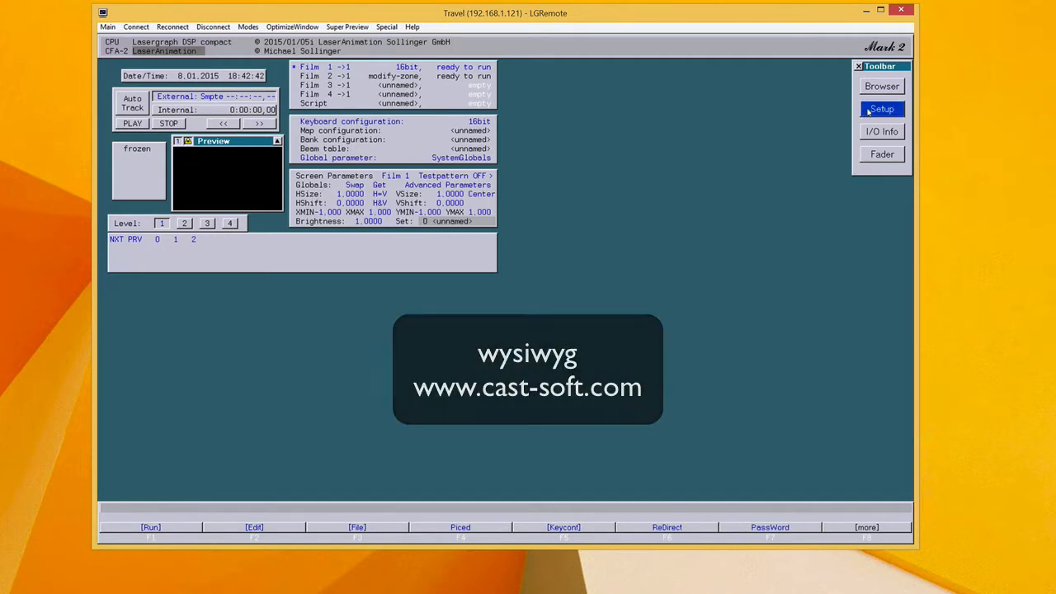
Choose wysiwyg as the visualization software in Setup > Visualization and apply it.
click(882, 108)
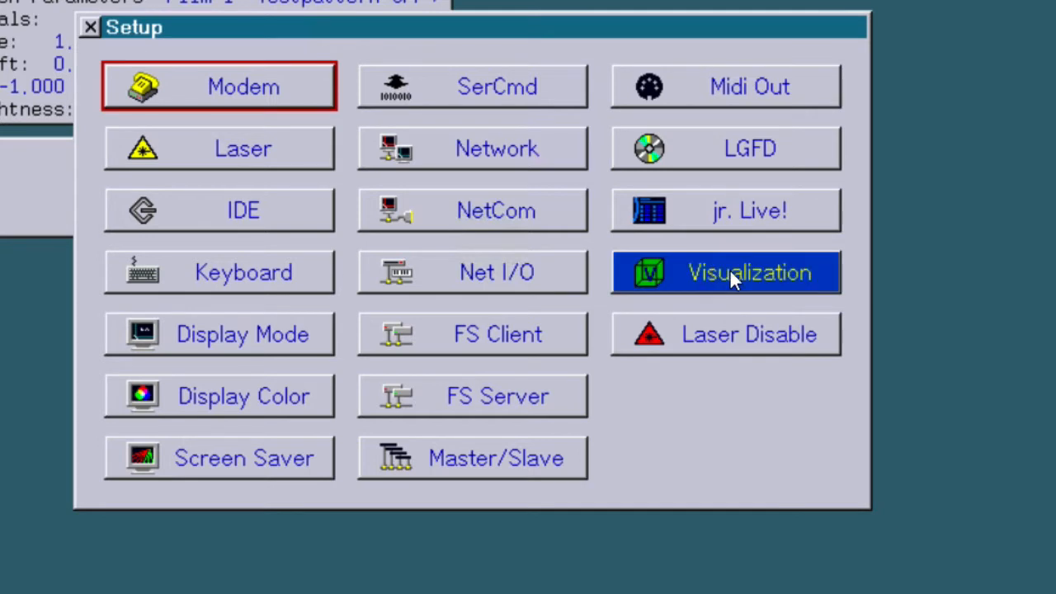
click(749, 273)
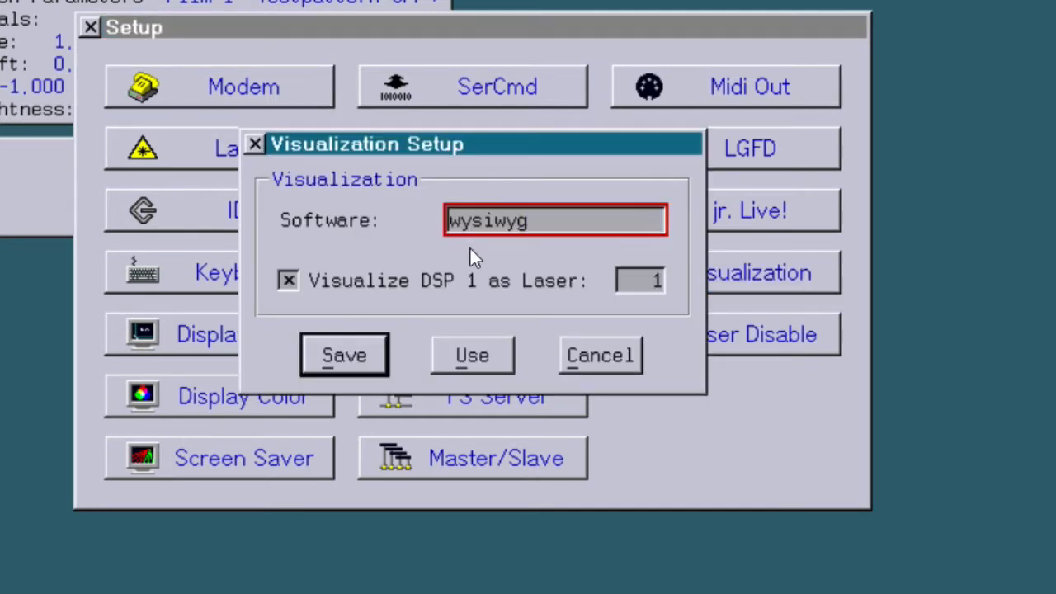
click(554, 220)
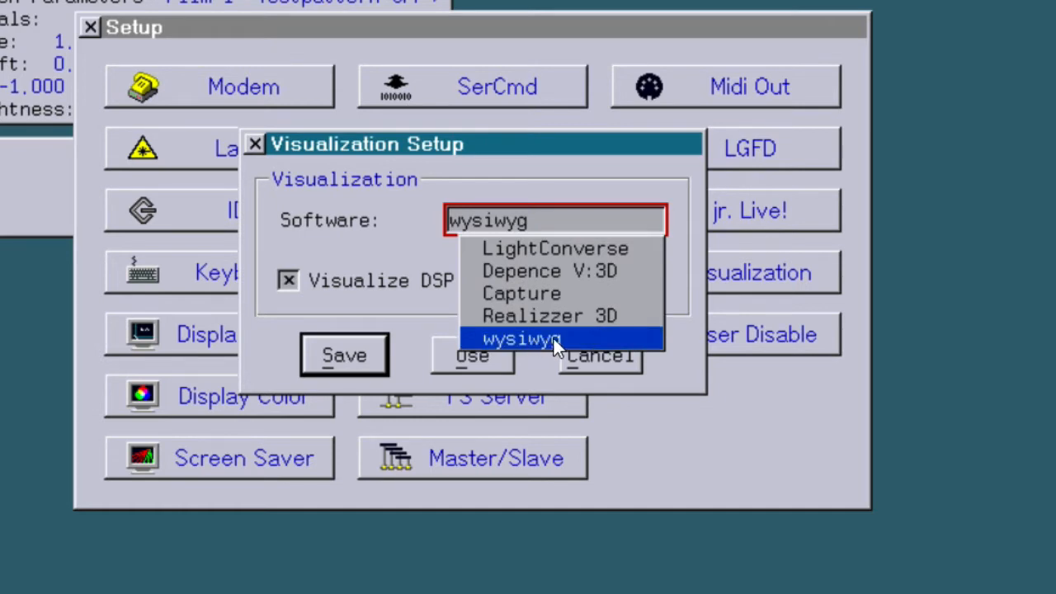
mouse_move(546, 344)
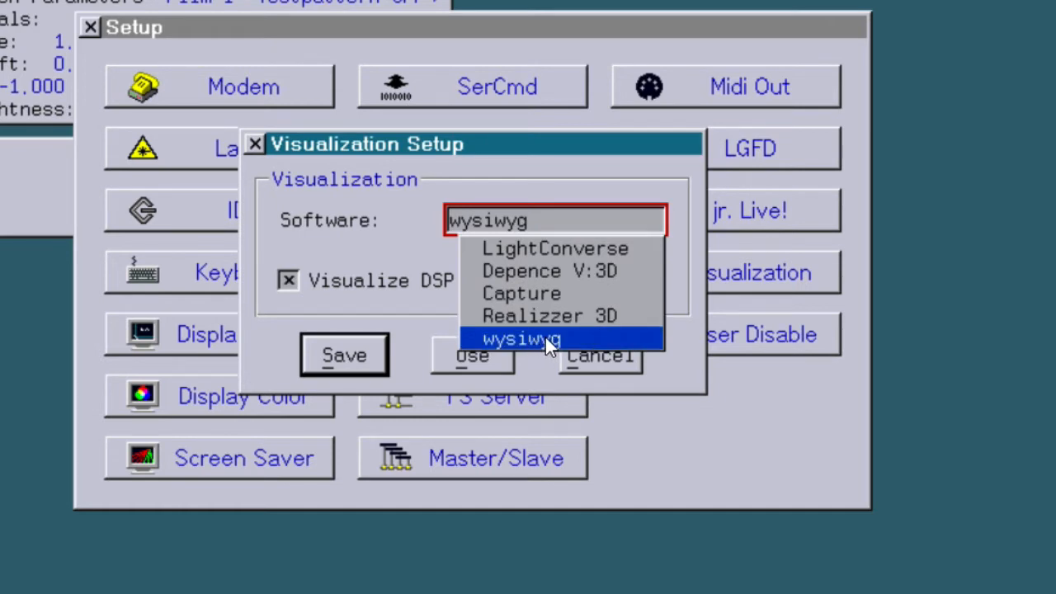
click(518, 337)
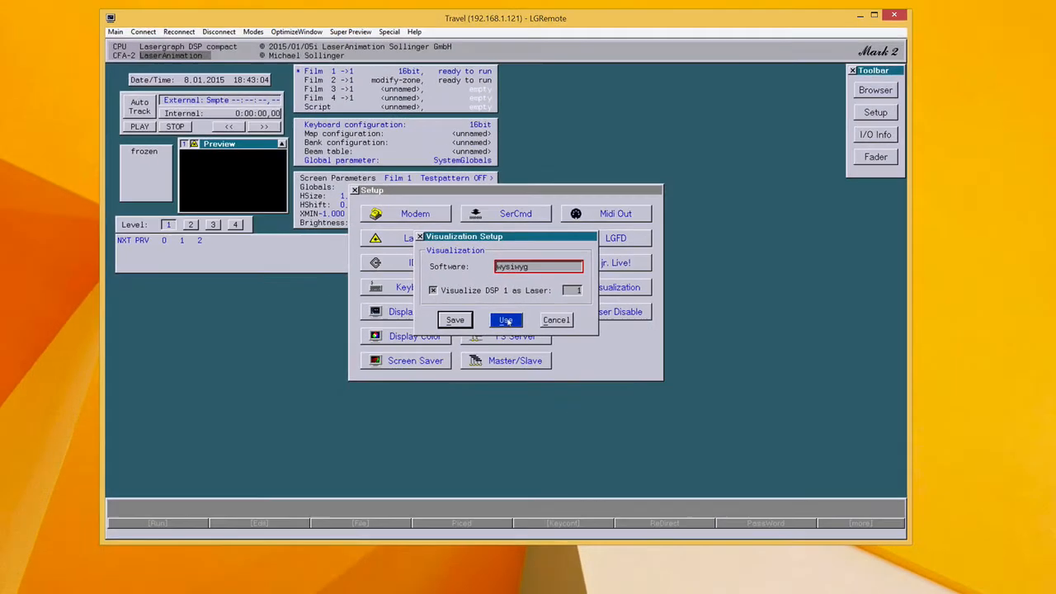
click(506, 320)
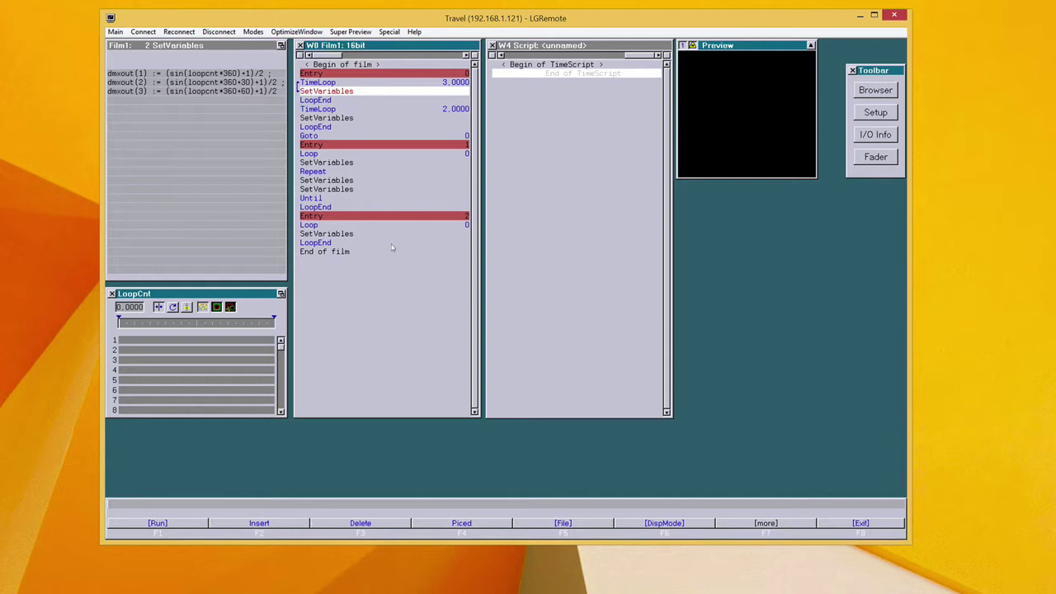
Inspect the dmxout(1) and dmxout(2) sine formulas, then view DMX512 output levels in I/O Info.
click(182, 82)
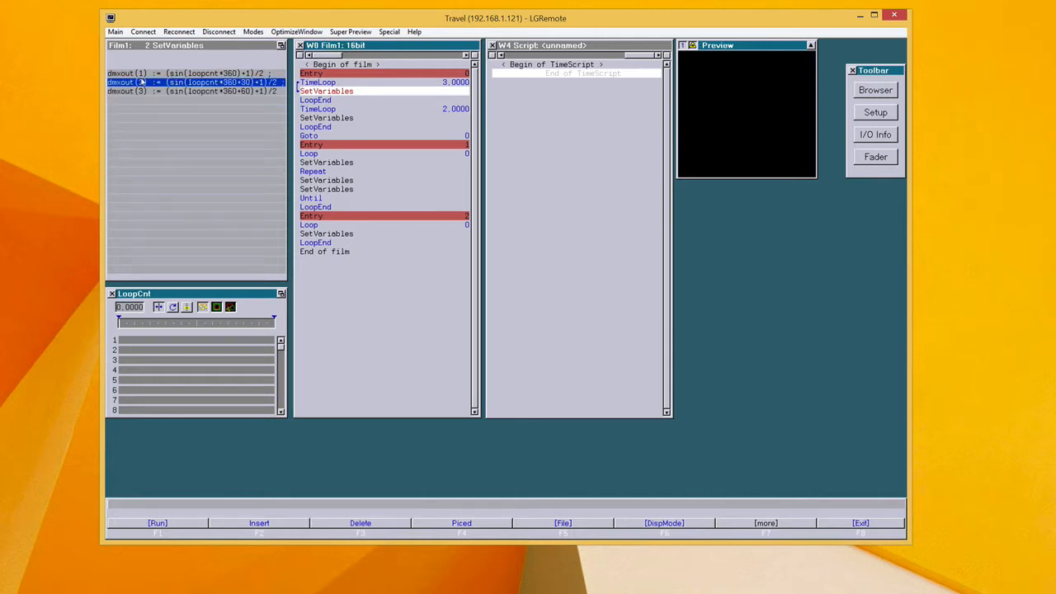
click(149, 73)
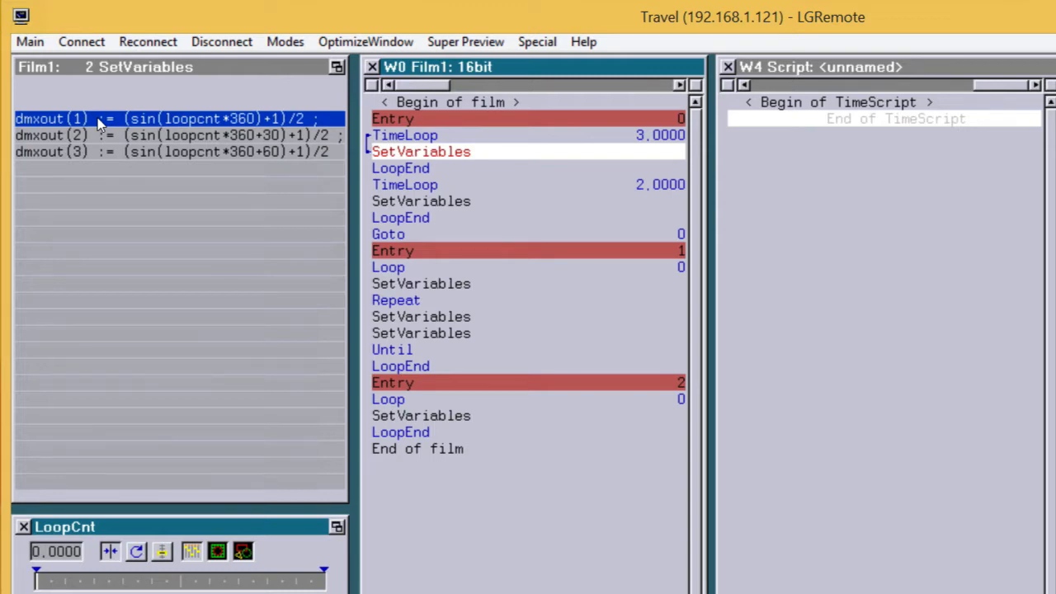
click(875, 134)
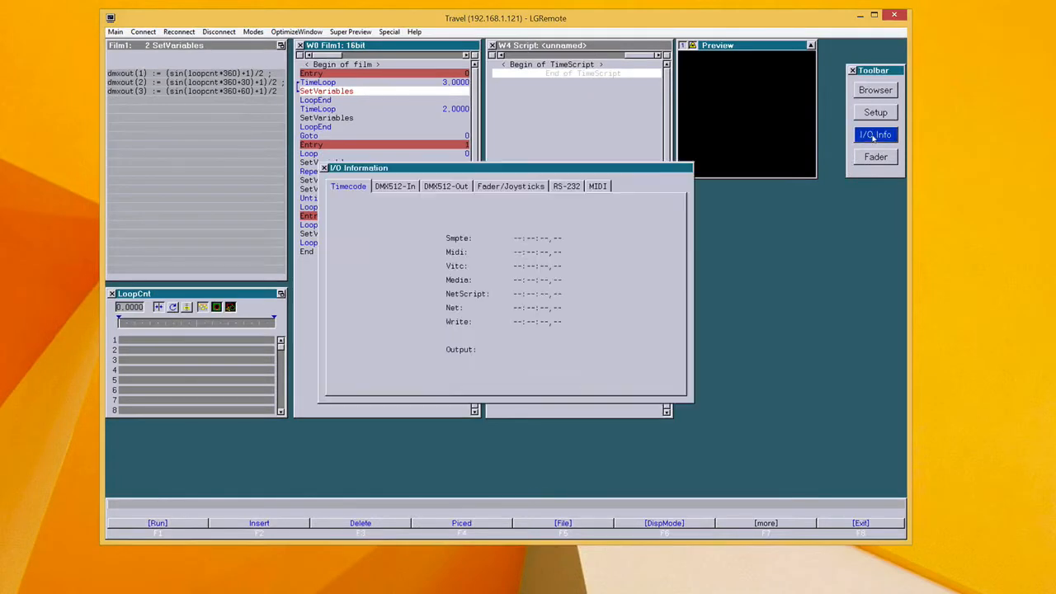
click(445, 186)
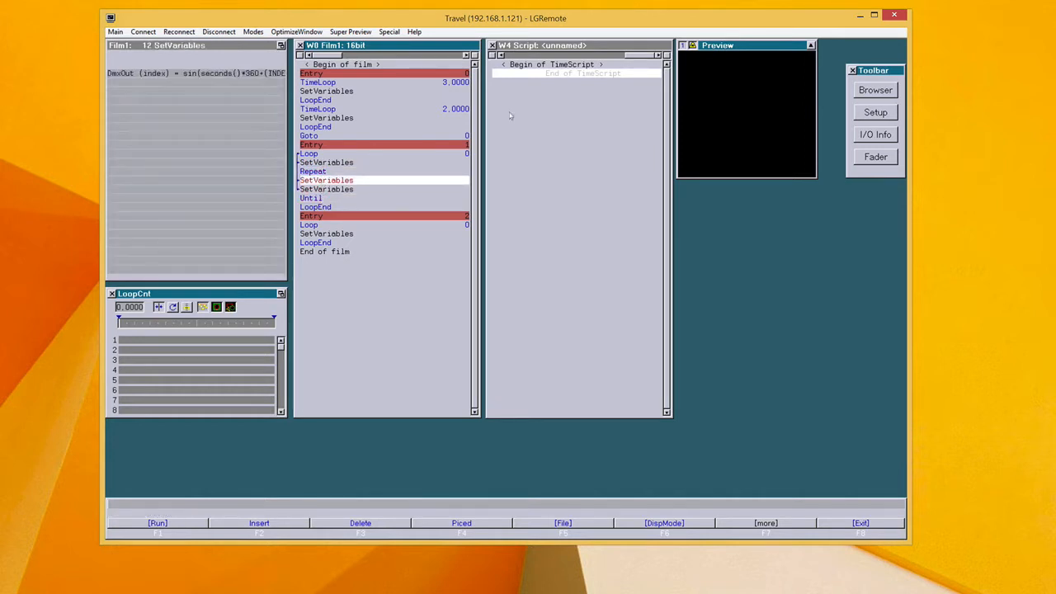
Show the DMX512-Out levels in I/O Info for the indexed DmxOut sine formula.
click(875, 134)
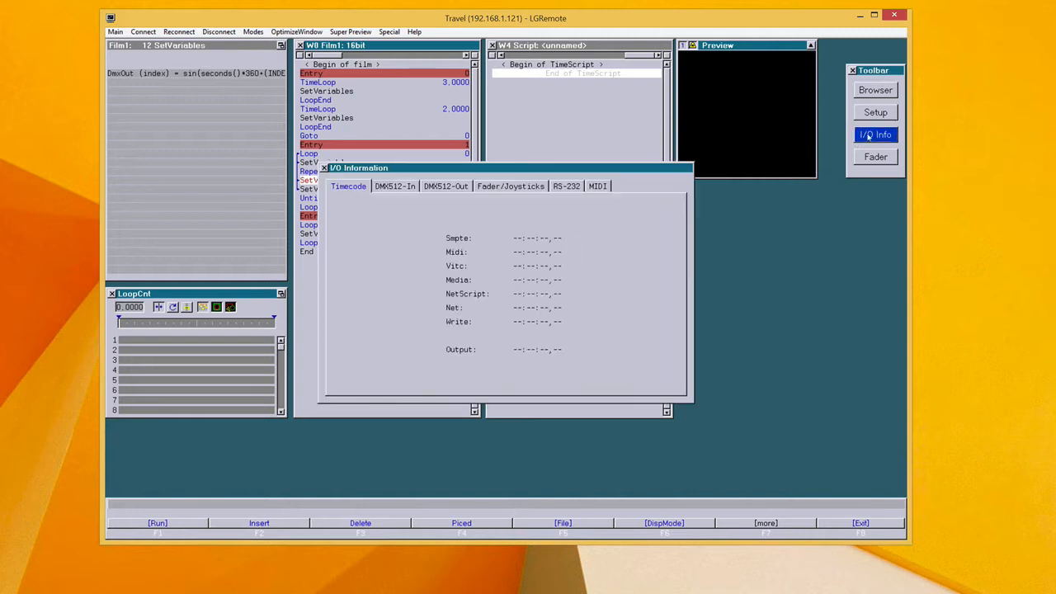
click(446, 186)
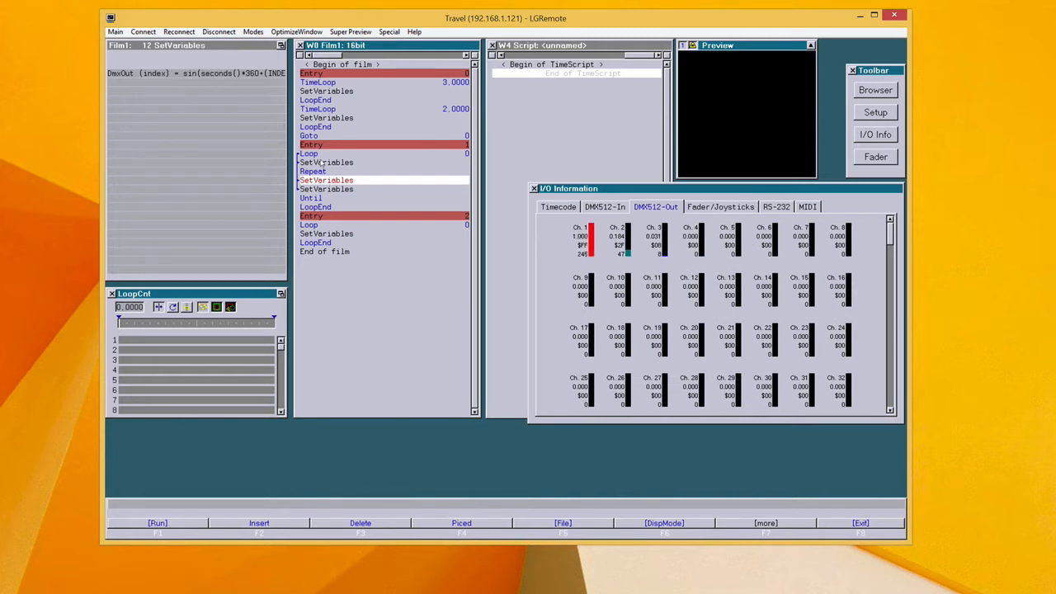
click(157, 522)
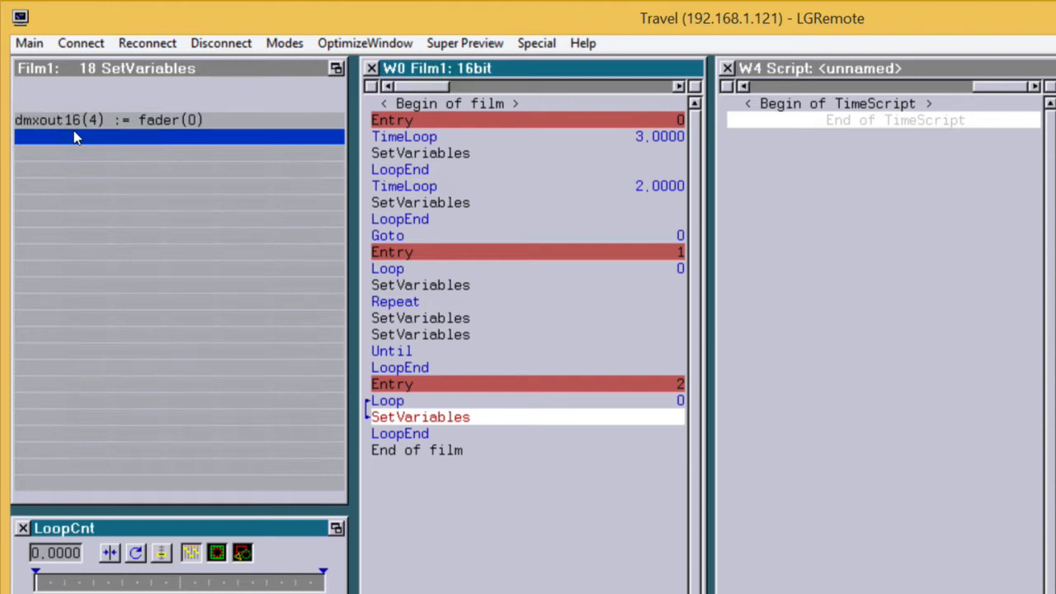
mouse_move(93, 140)
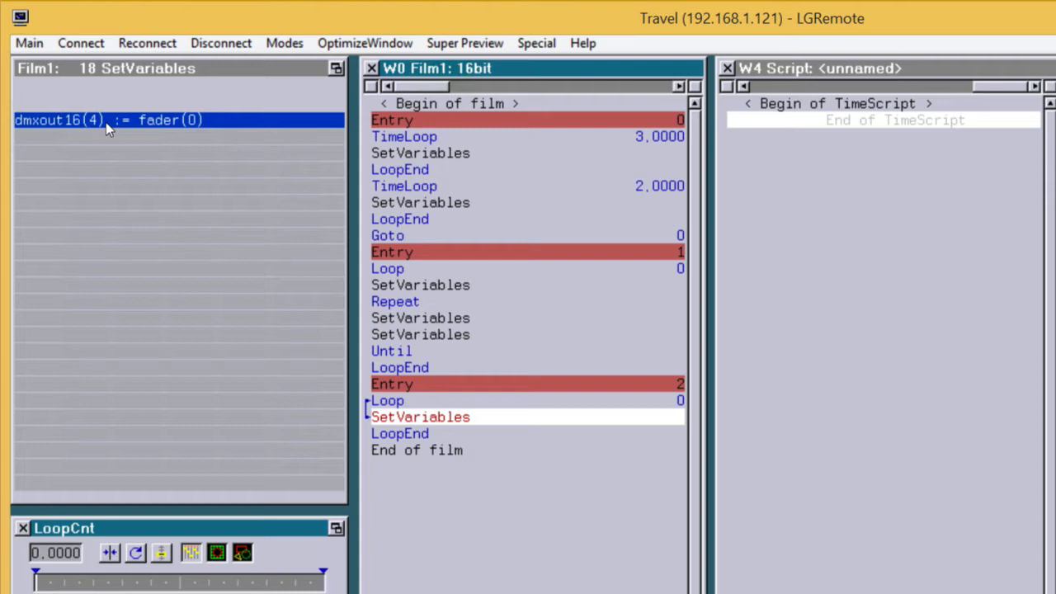
mouse_move(95, 126)
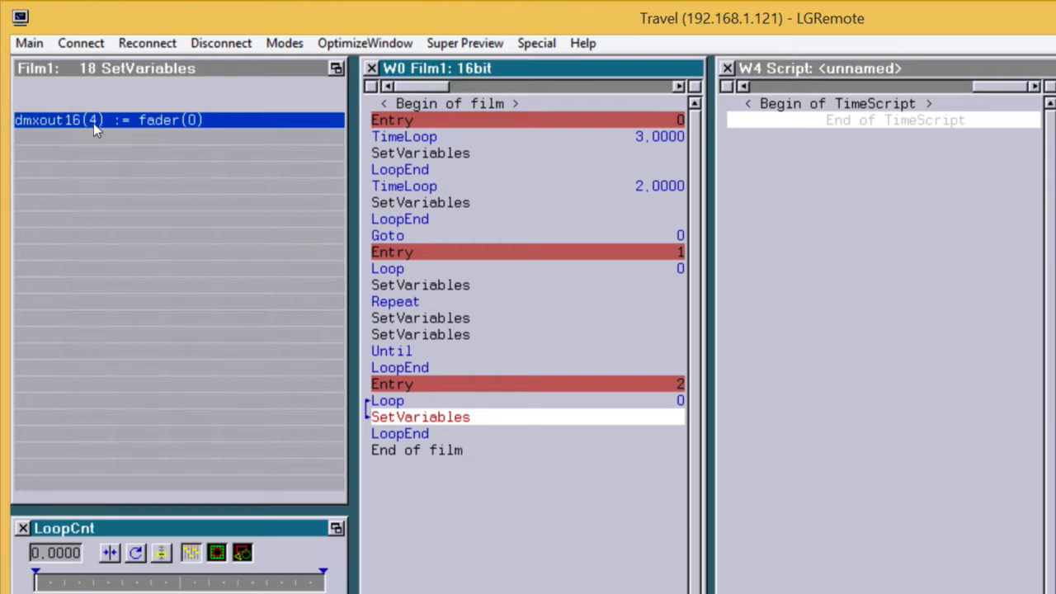
mouse_move(76, 125)
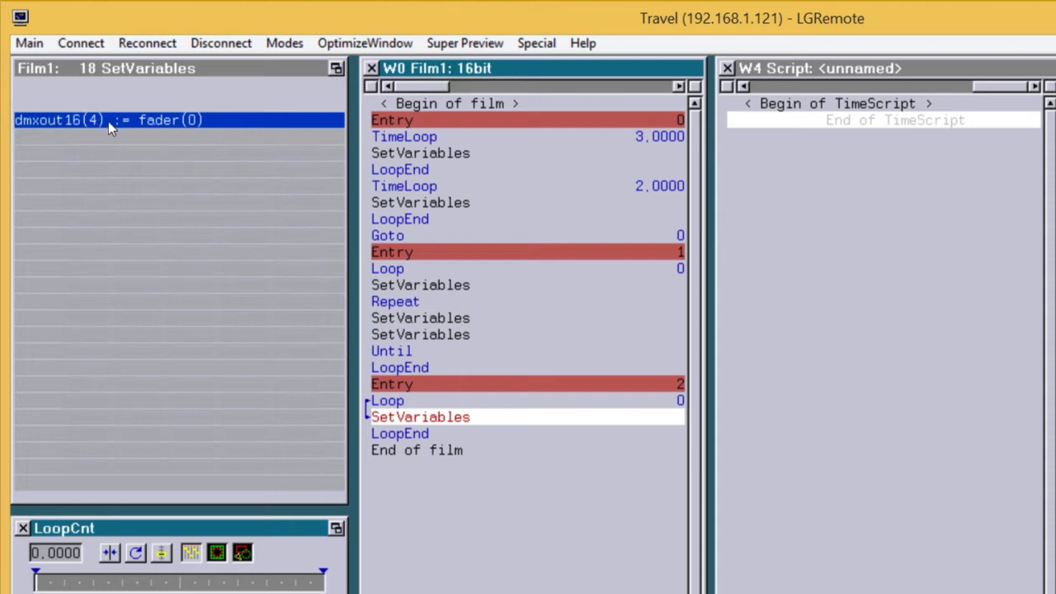
Bring up Faderboard 1 alongside the DMX512 output levels.
click(181, 137)
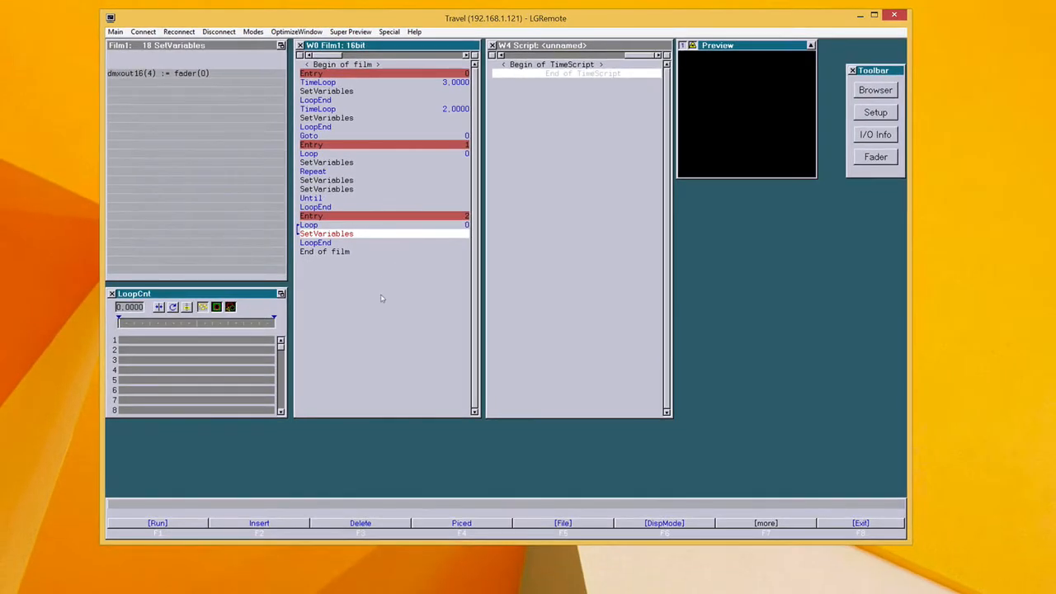
click(875, 156)
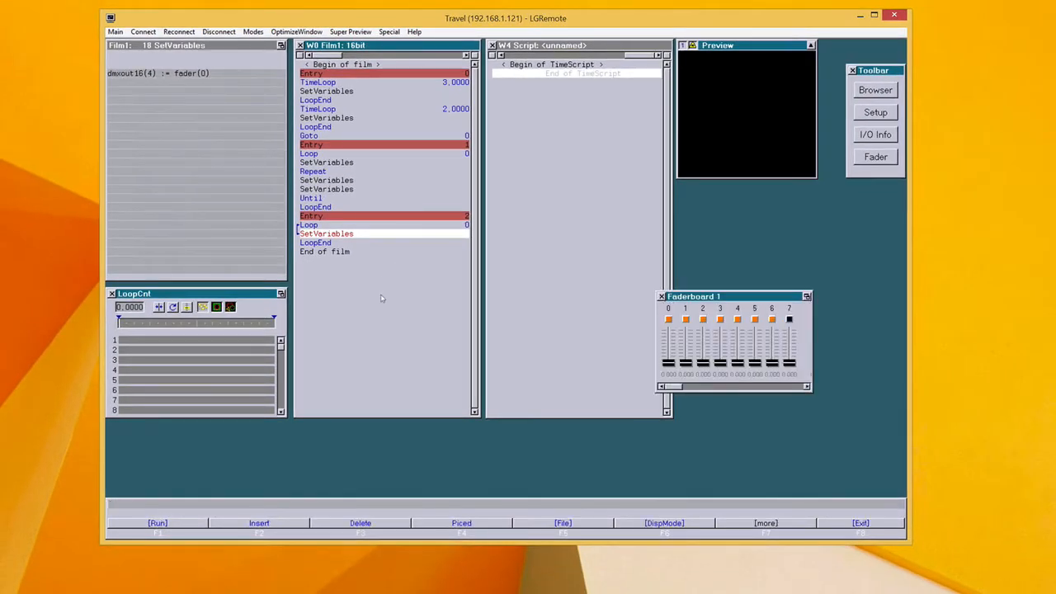
mouse_move(673, 198)
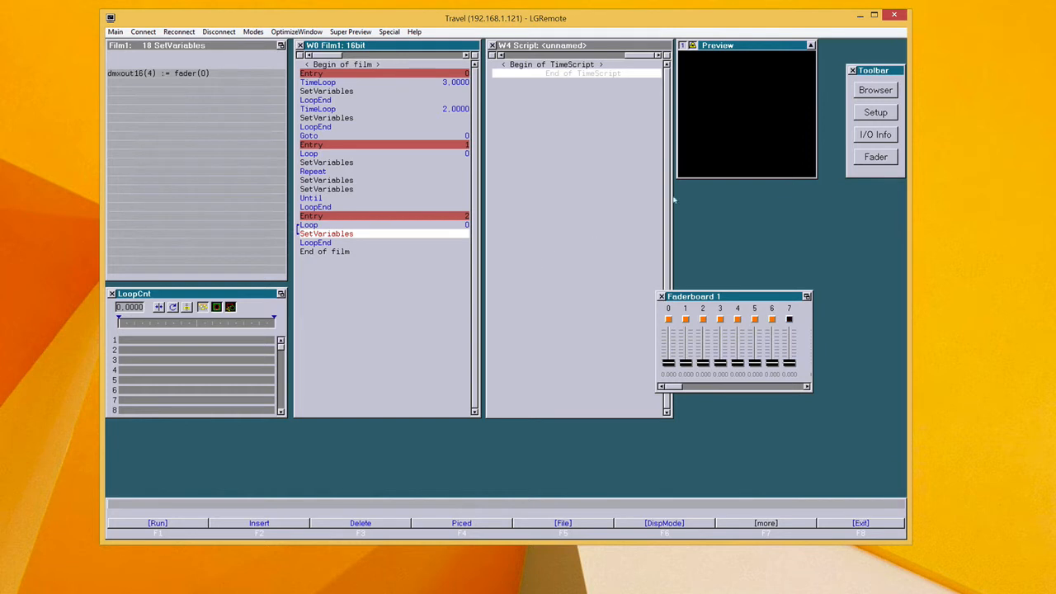
click(875, 134)
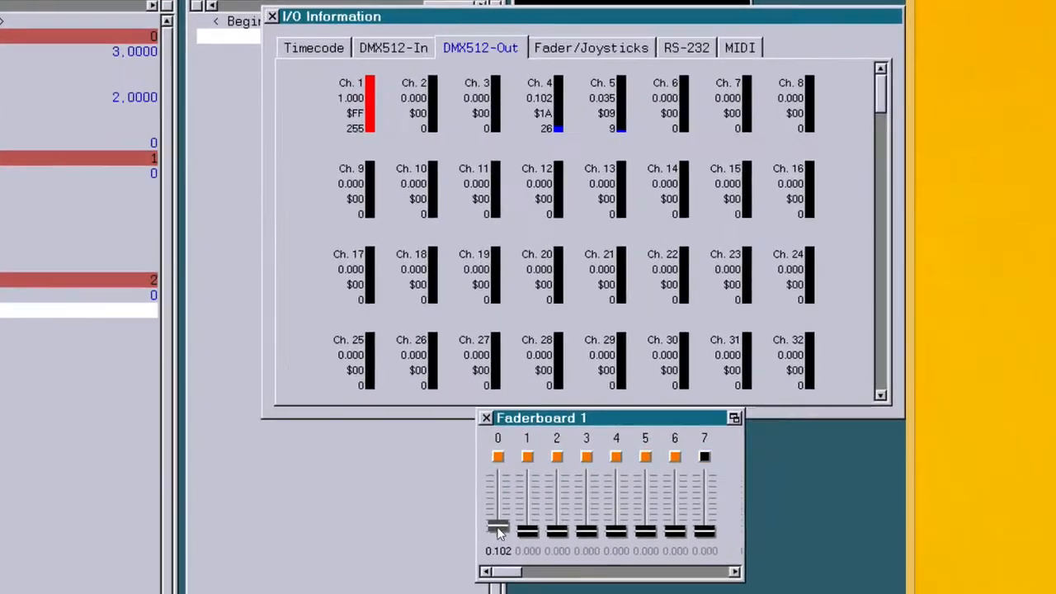
Move fader 0 up and down to vary DMX output channels 4 and 5.
drag(497, 530, 497, 519)
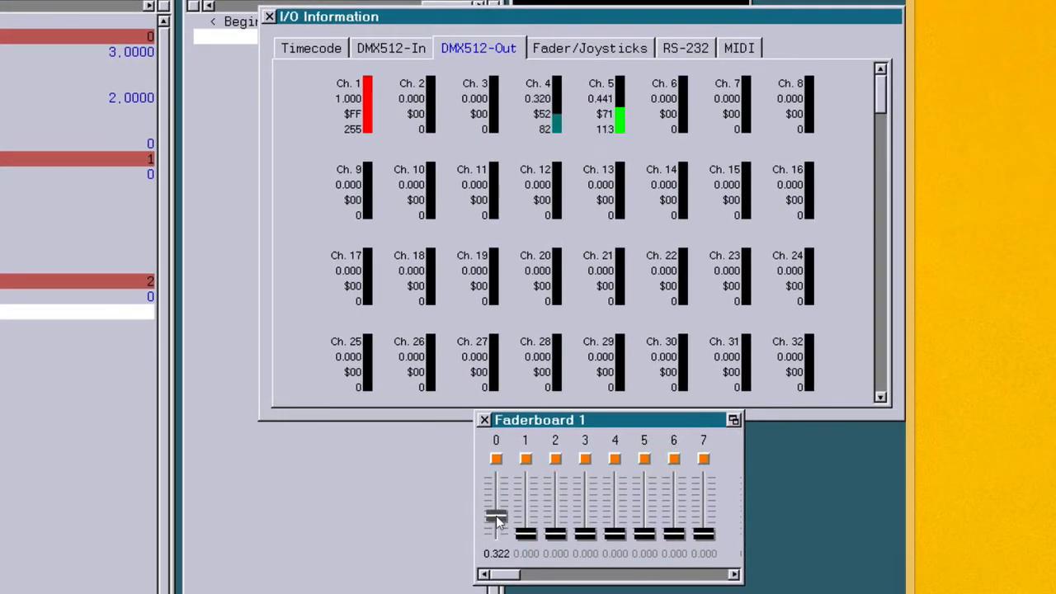
drag(495, 520, 495, 507)
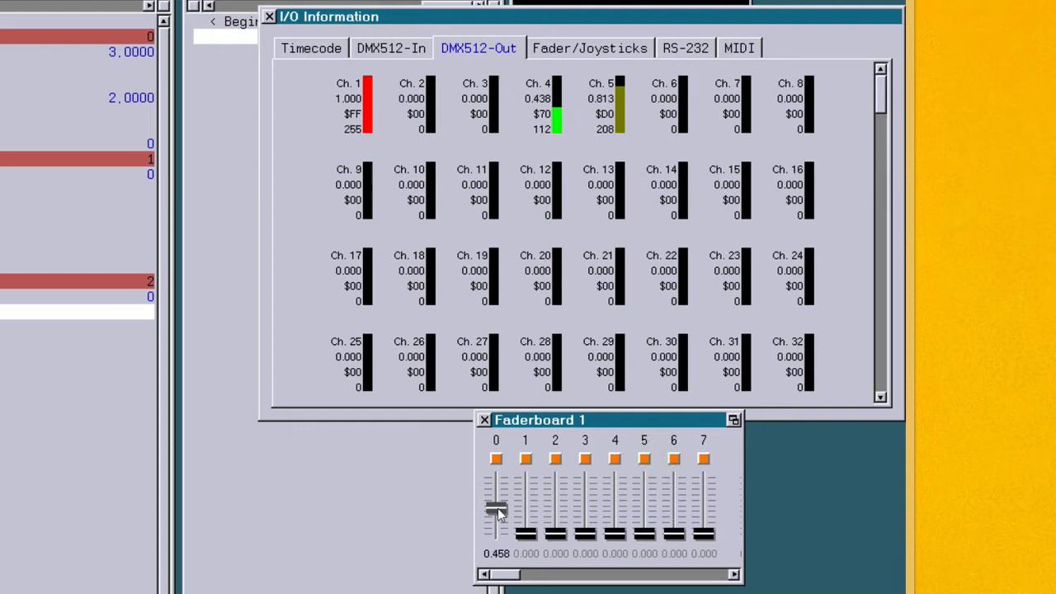
drag(496, 511, 496, 495)
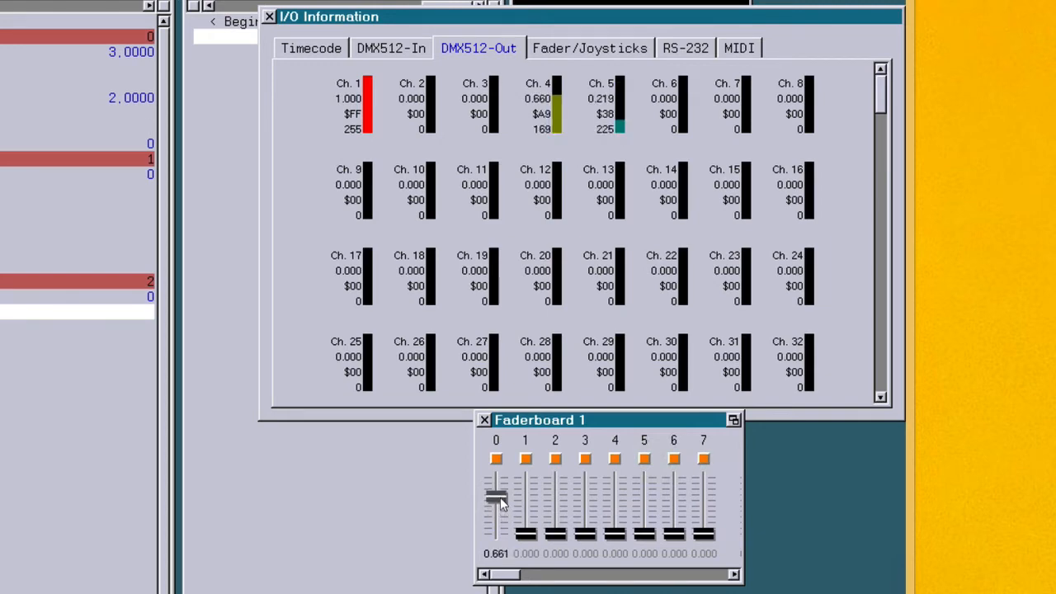
drag(494, 499, 494, 513)
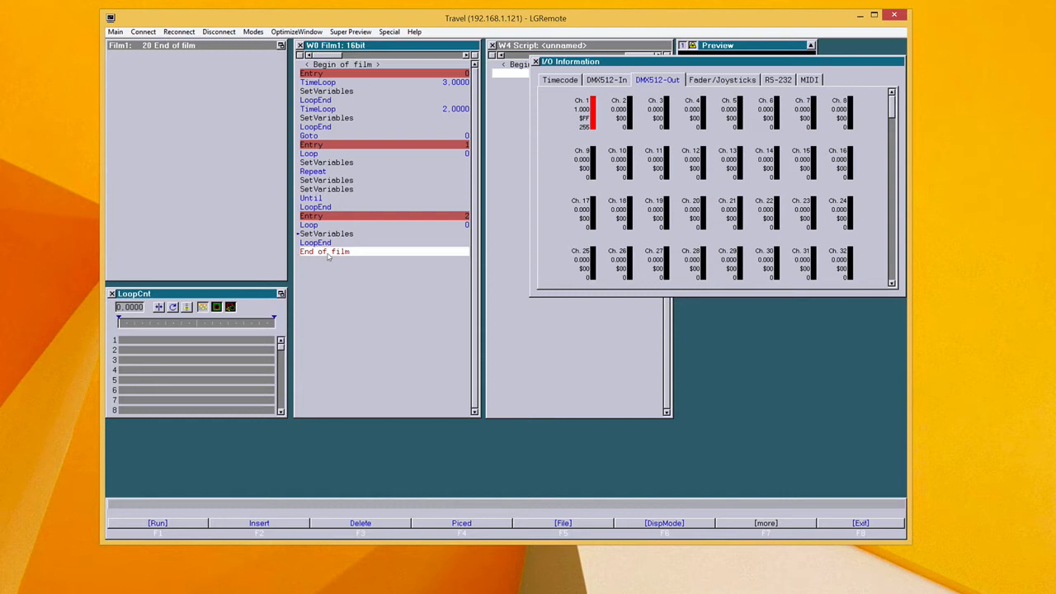
Insert a SetVariables step before End of film that assigns Assign0 array(1).
click(258, 522)
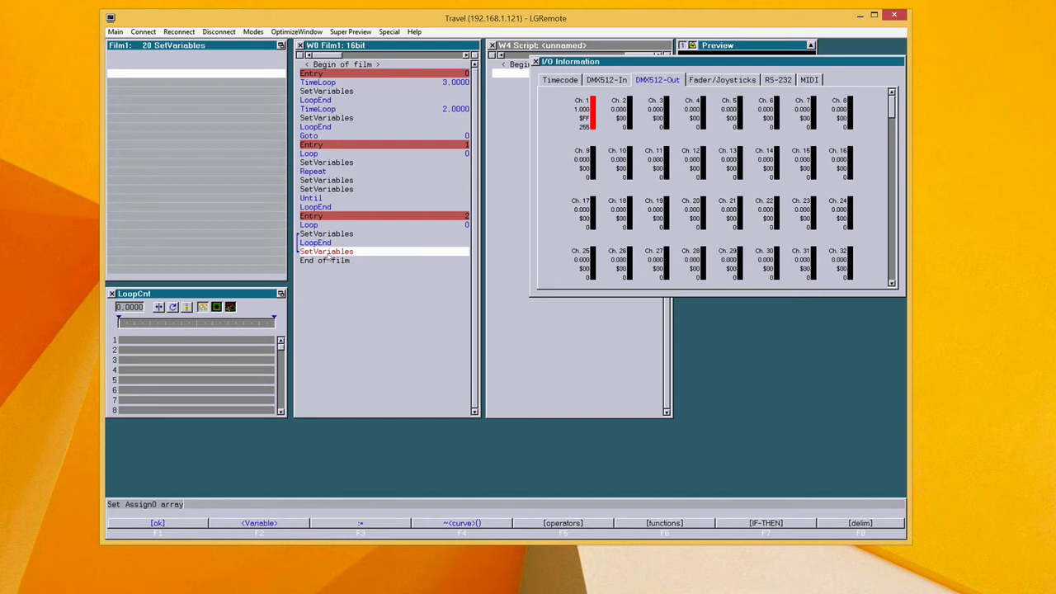
text((1)
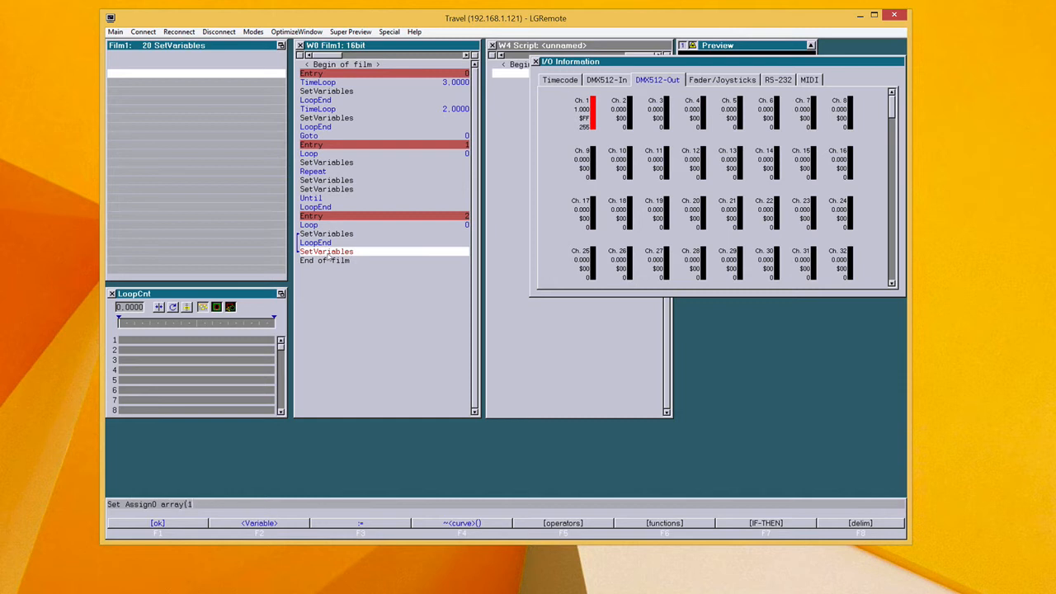
text())
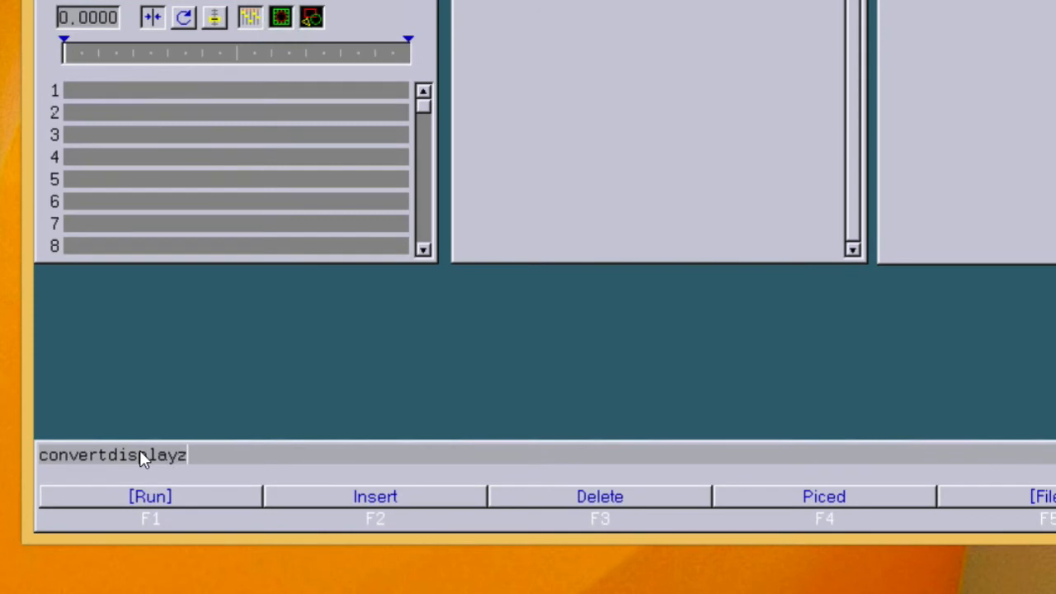
Run convertdisplayzone 1 2 5 6 and confirm the zone conversion.
text(one 1 2 5)
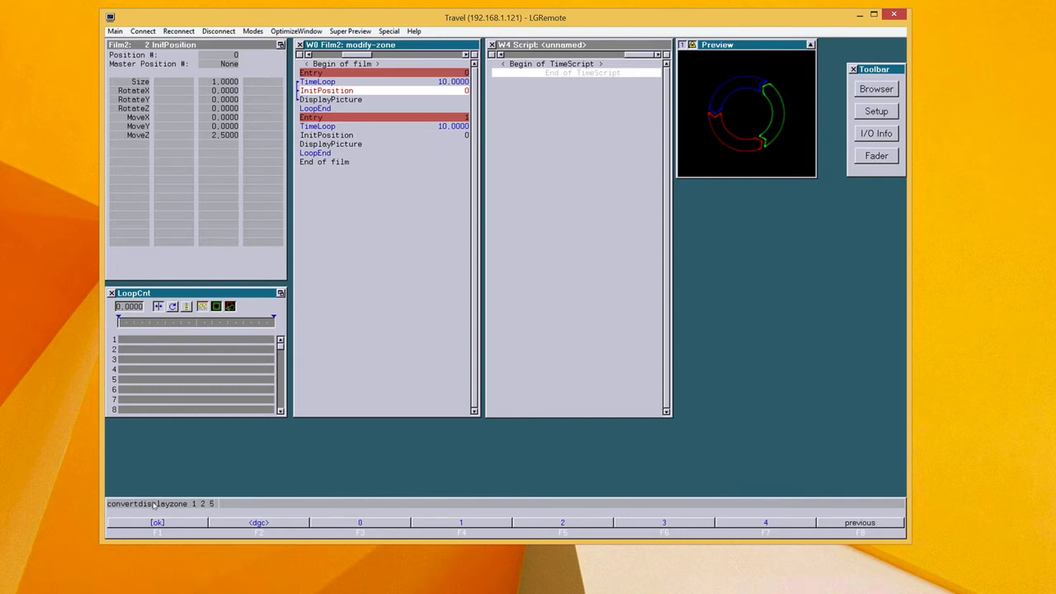
text(6)
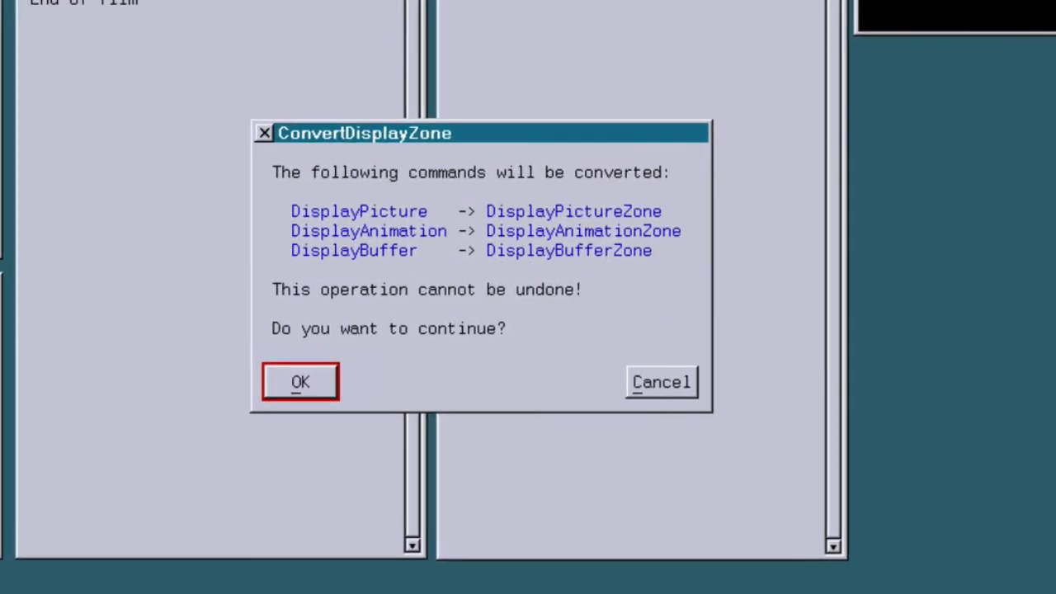
click(301, 381)
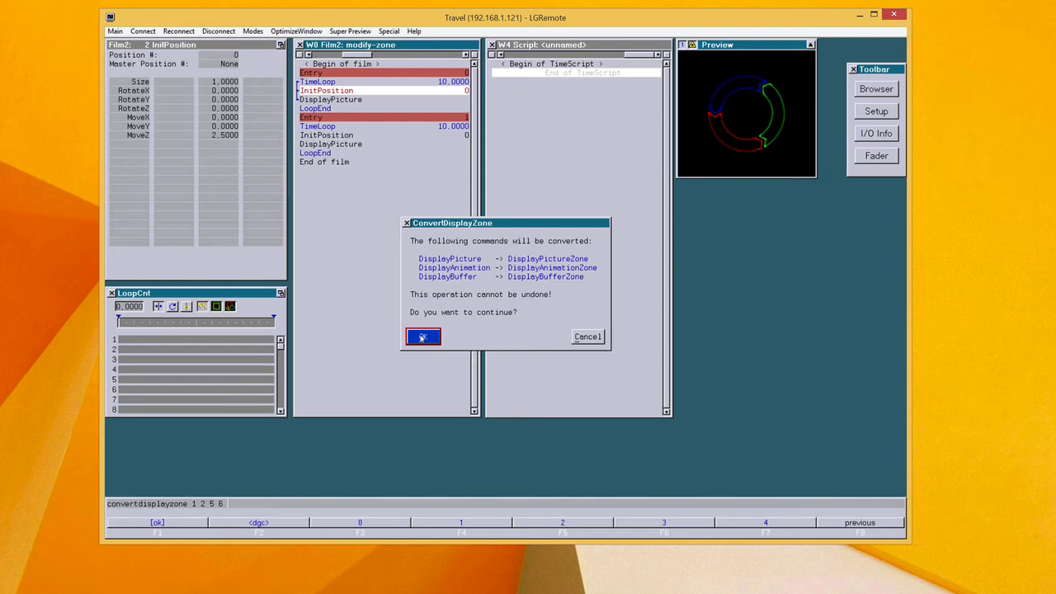
click(423, 336)
text(modify)
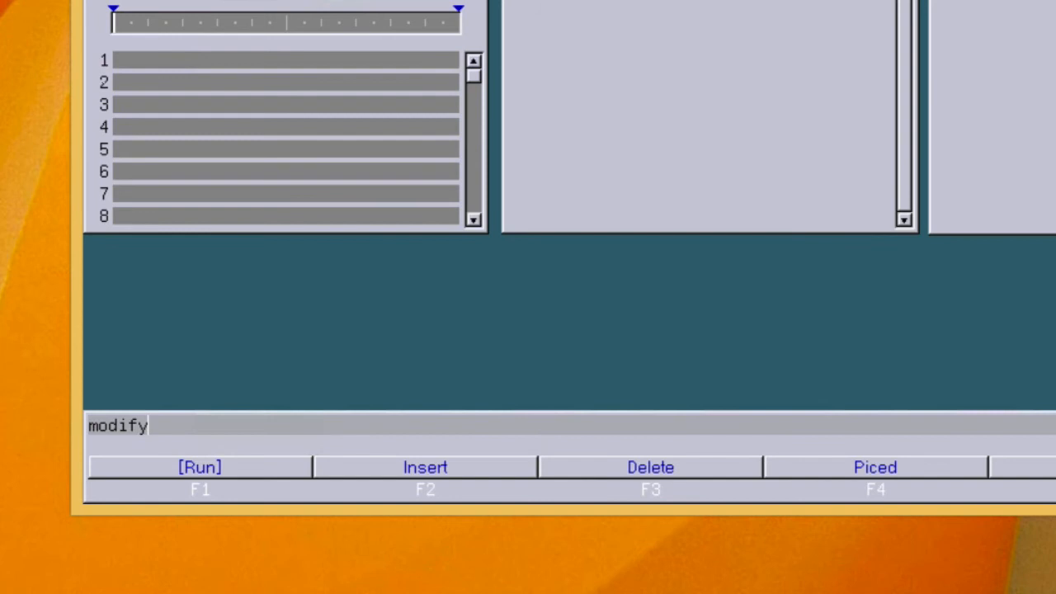
Apply modifydisplayzones 12 13, then reveal the [more] film conversion functions.
text(display)
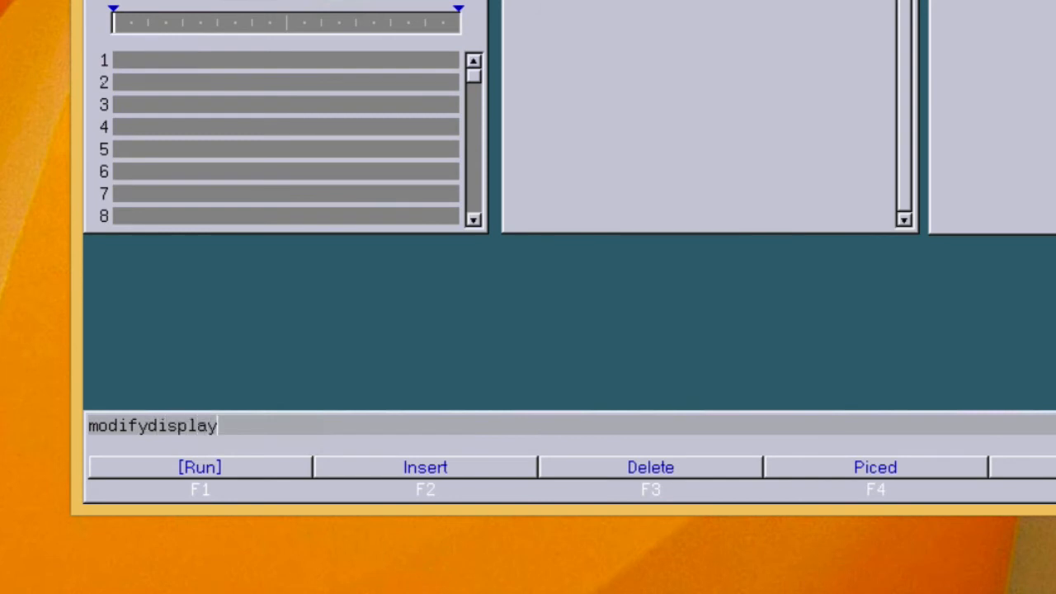
text(zones 12 13)
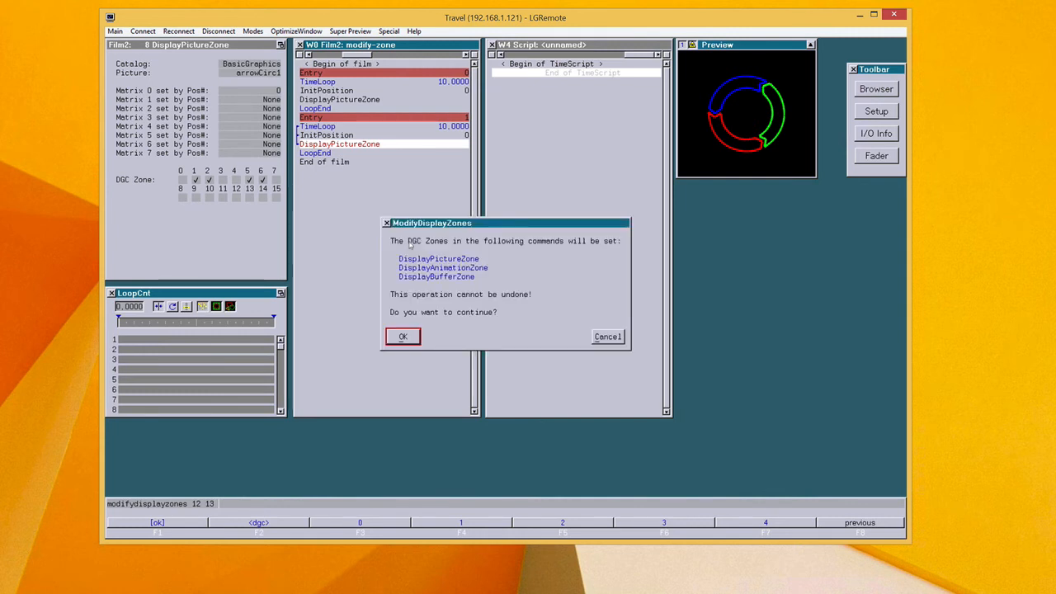
click(402, 335)
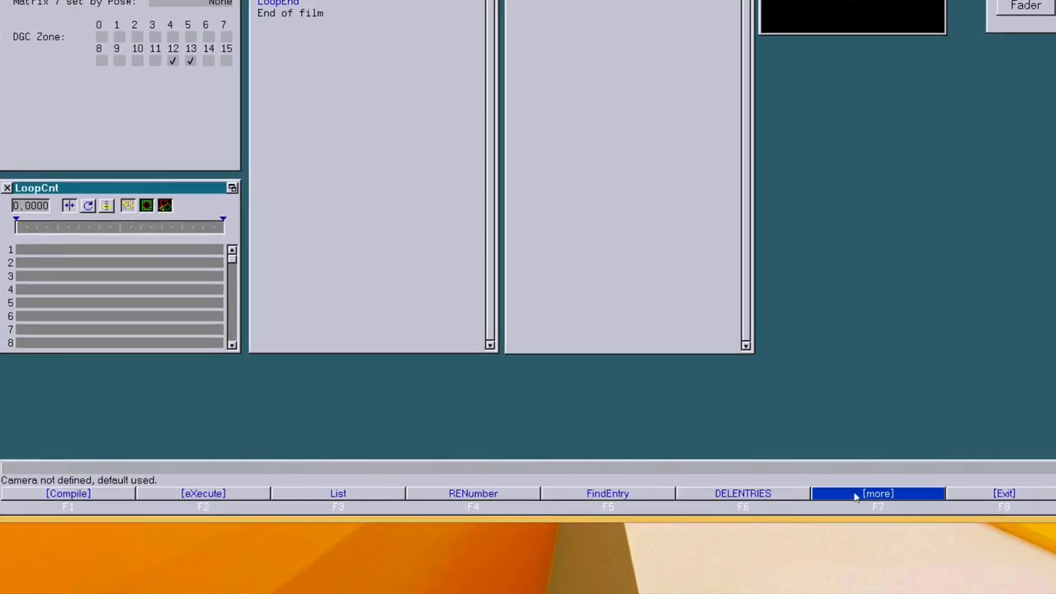
click(880, 493)
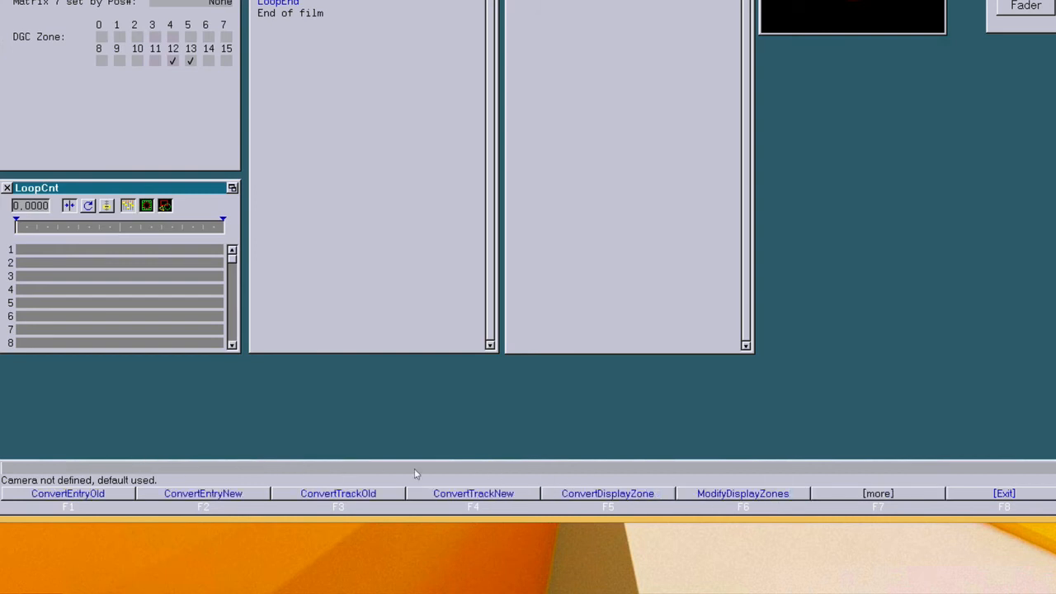
mouse_move(588, 443)
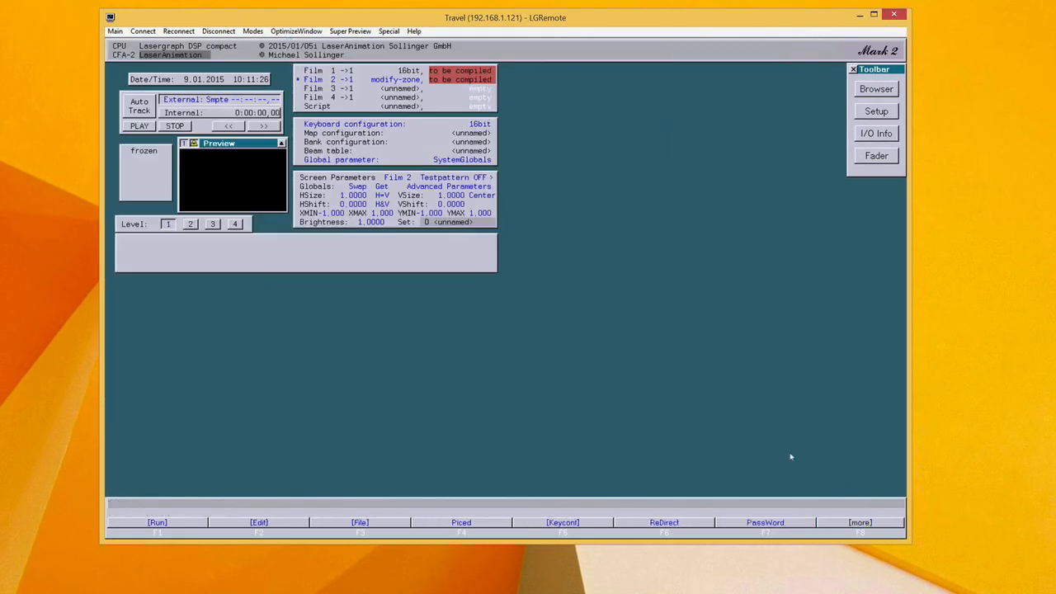
click(876, 110)
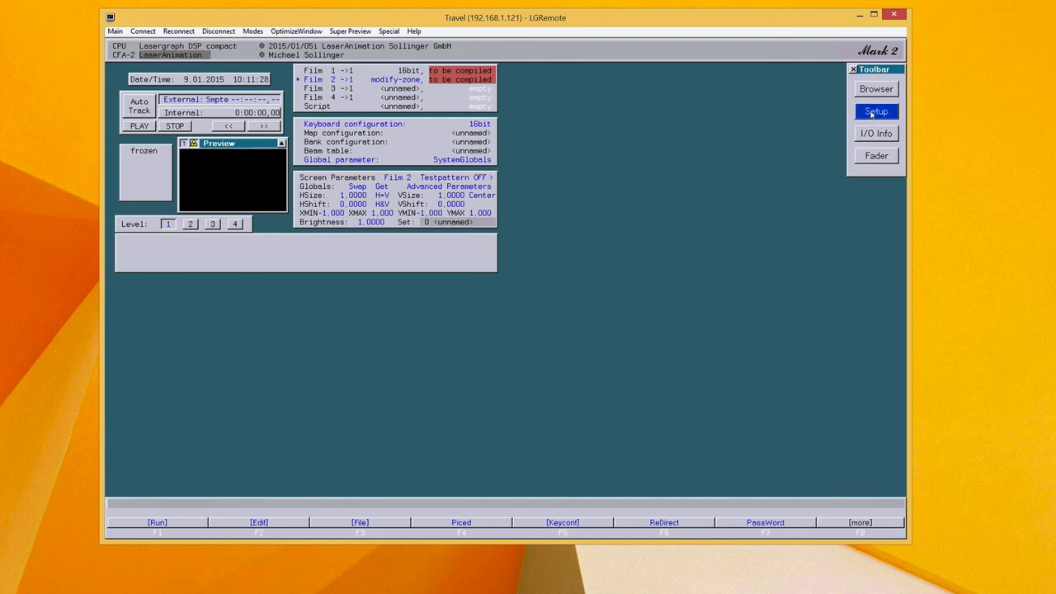
click(876, 111)
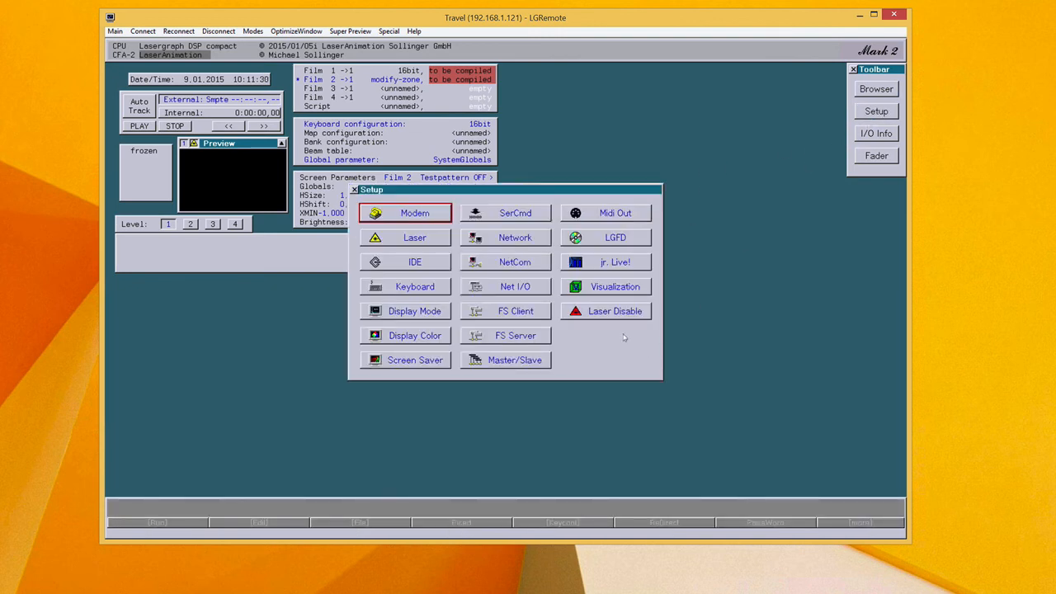
click(605, 311)
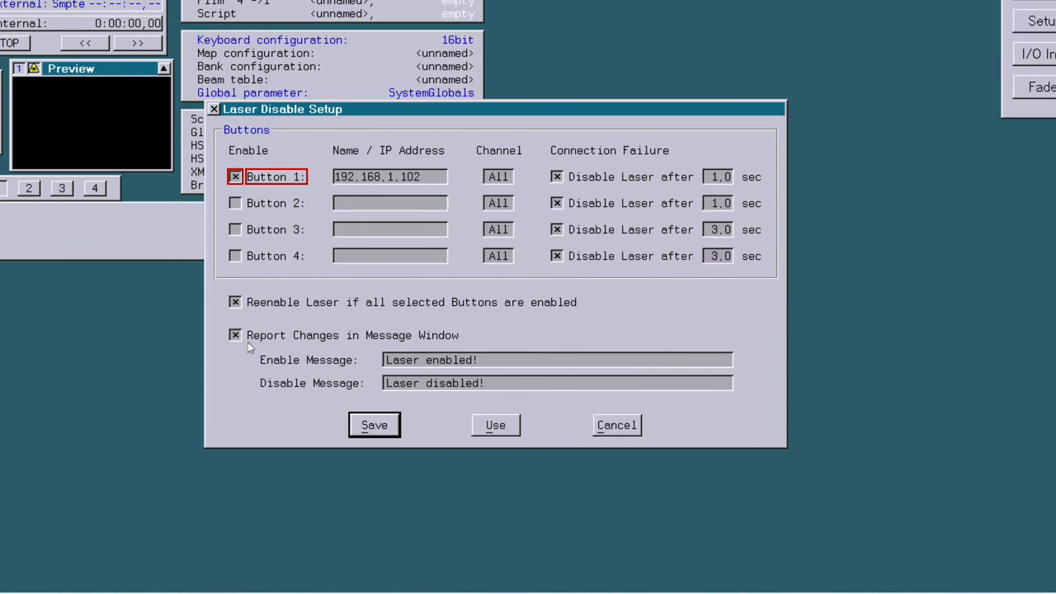
mouse_move(303, 374)
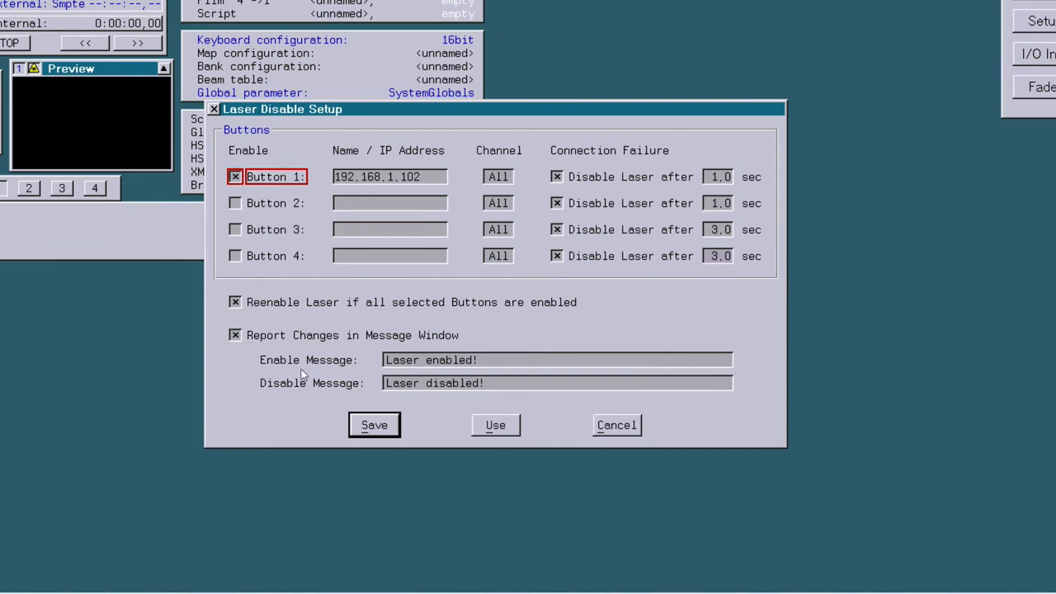
mouse_move(298, 371)
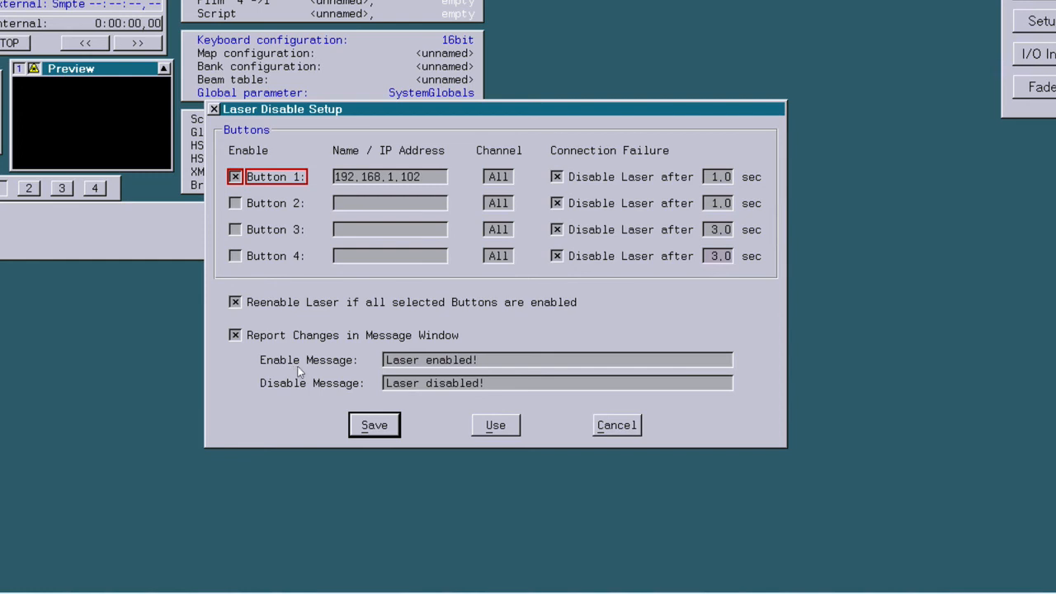
mouse_move(282, 375)
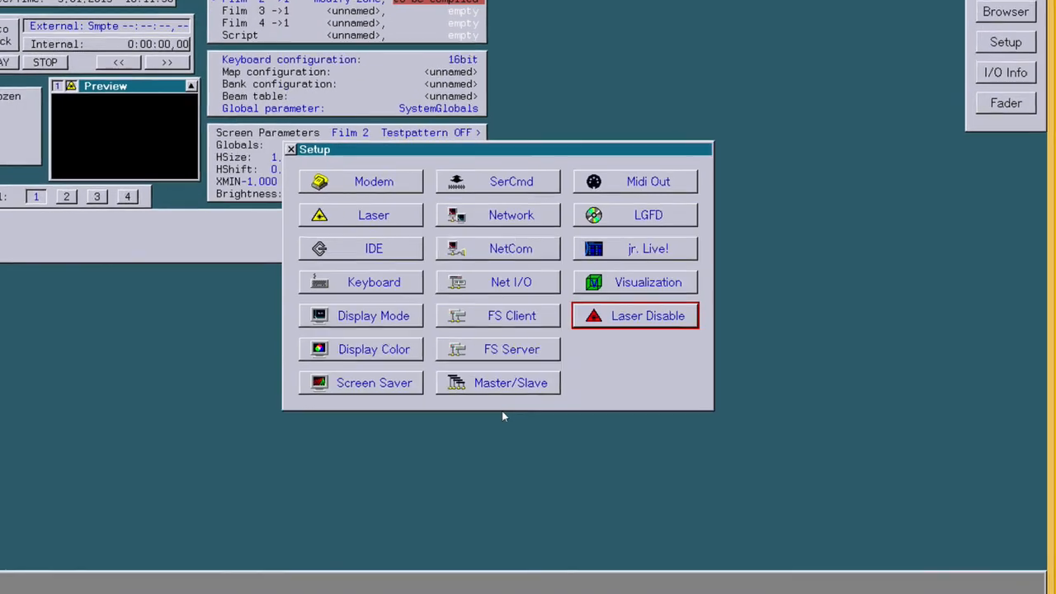
click(292, 150)
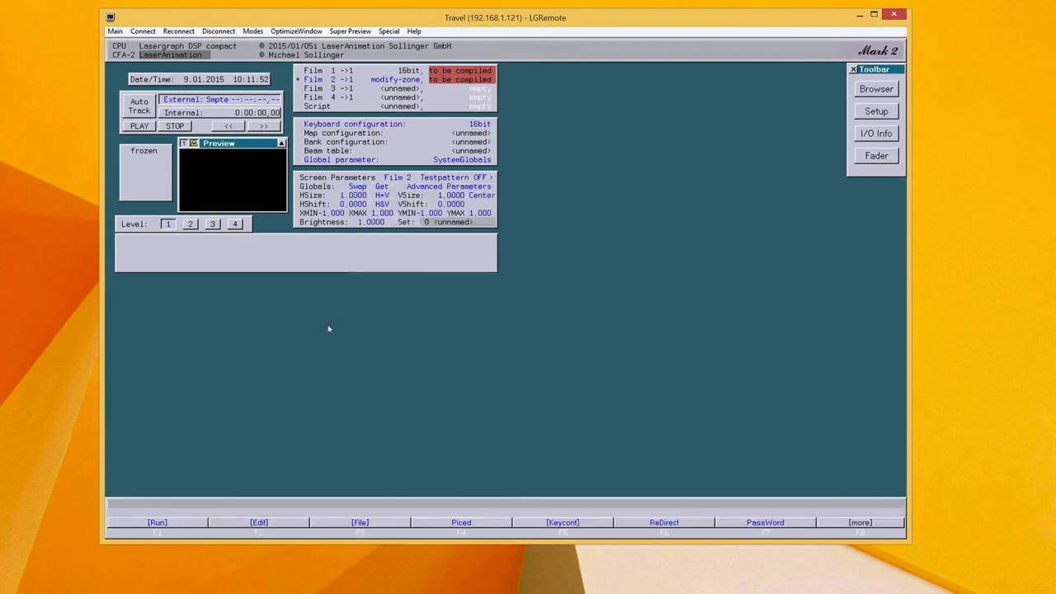